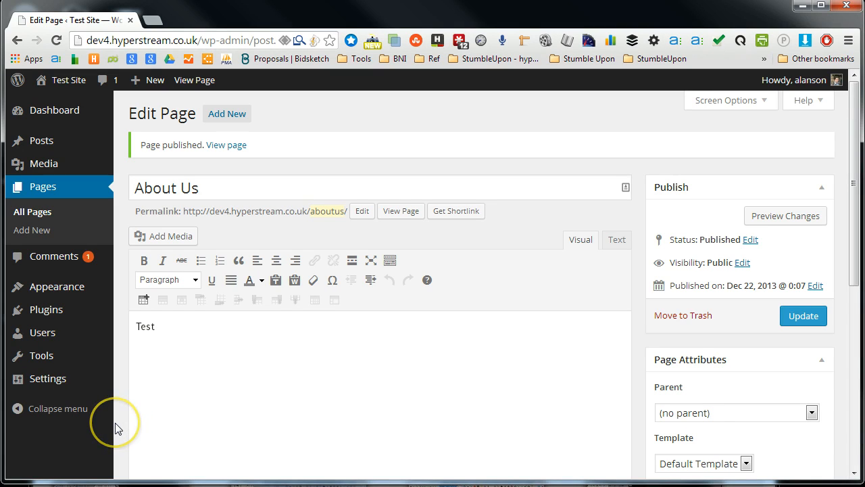
mouse_move(601, 273)
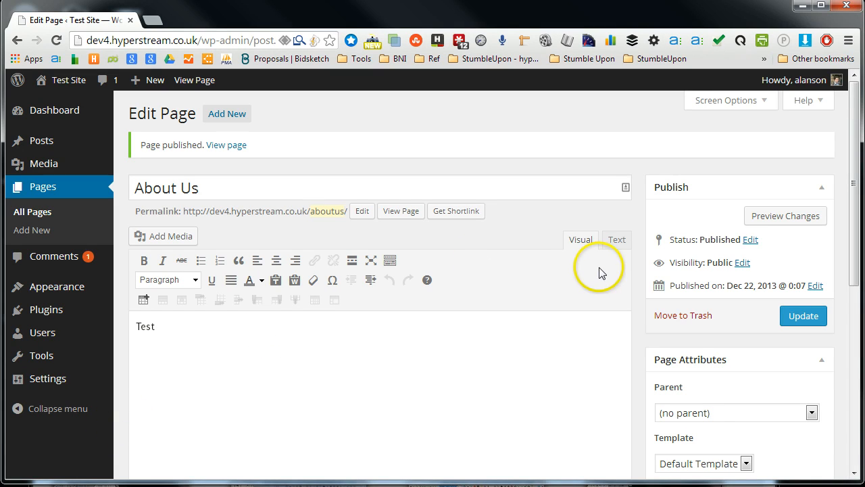
mouse_move(649, 294)
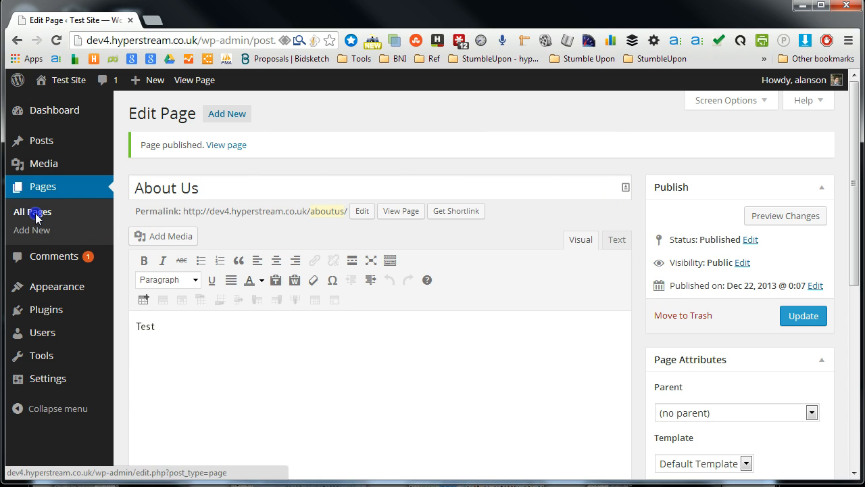
Open All Pages and scroll down to the nested Level 1, Level 2 and Level 3 pages
left_click(31, 212)
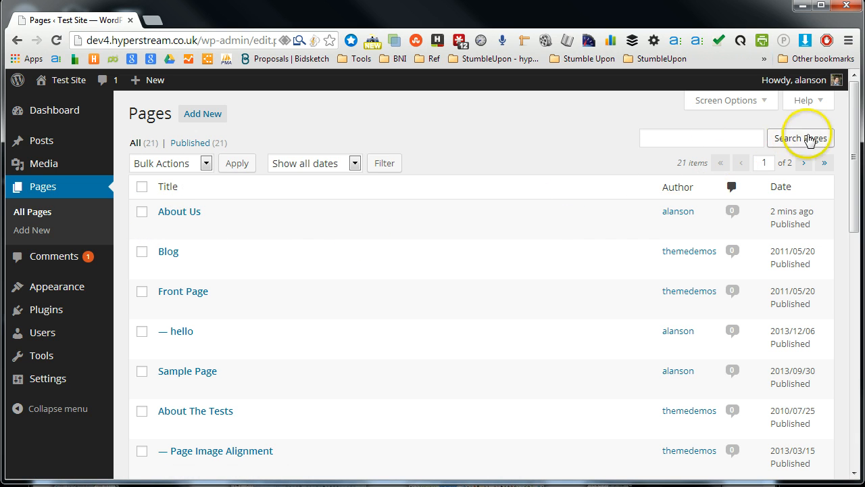
scroll("down", 3)
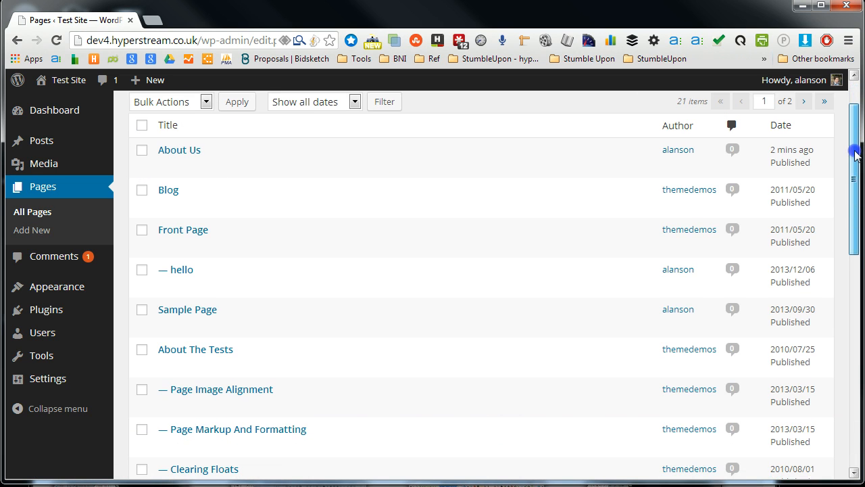
scroll("down", 3)
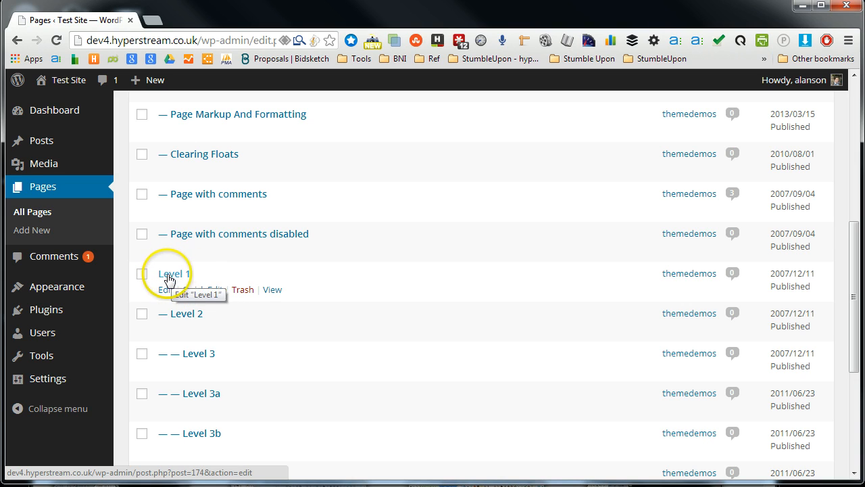
mouse_move(174, 315)
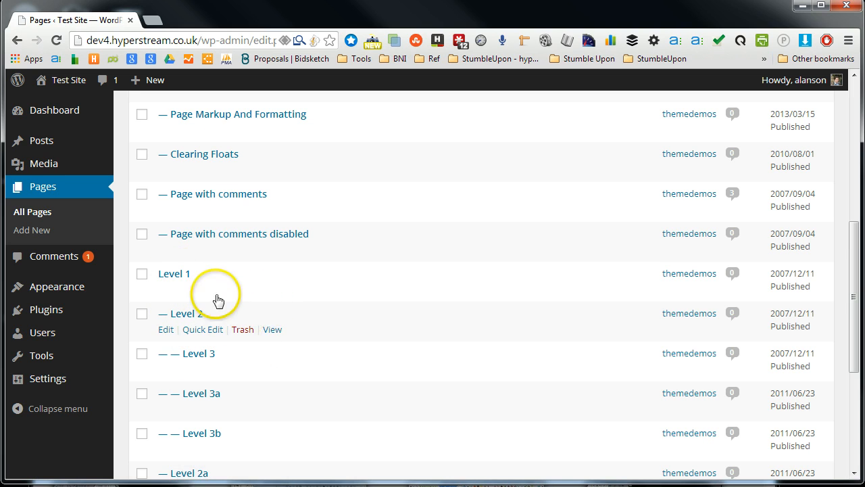
mouse_move(272, 329)
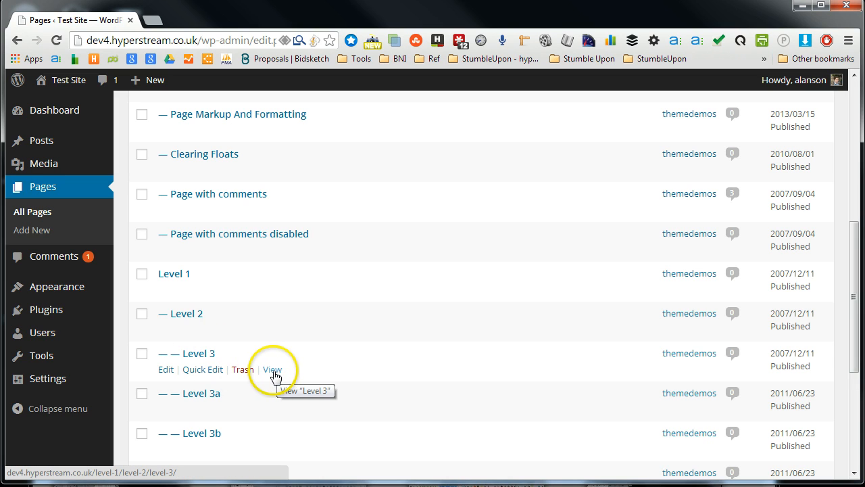
View Level 3 on the live site, then trim its address to /level-1/ to load Level 1
left_click(272, 369)
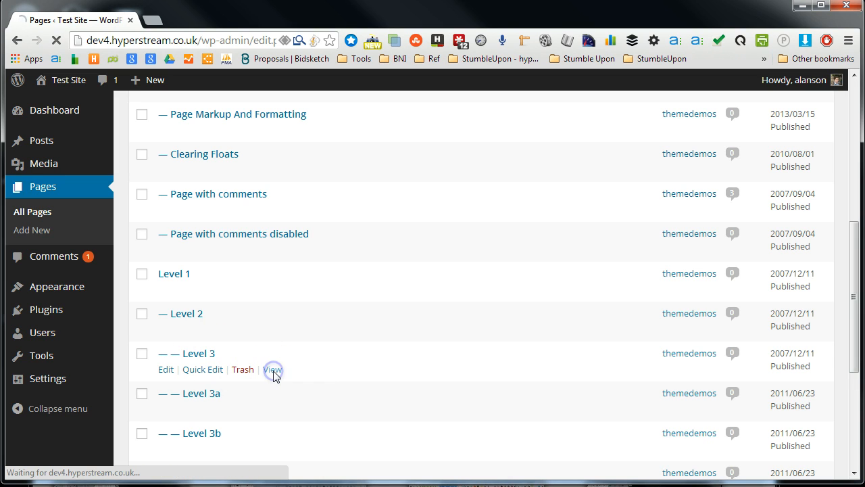
left_click(273, 369)
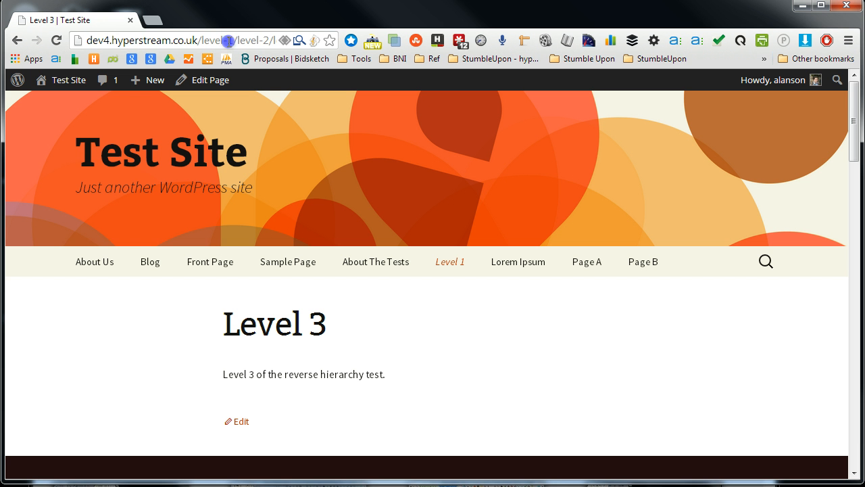
double_click(217, 39)
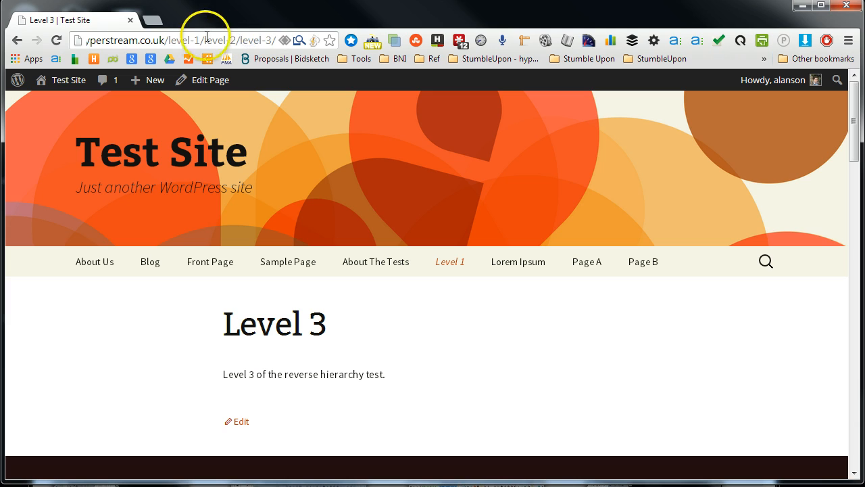
double_click(209, 40)
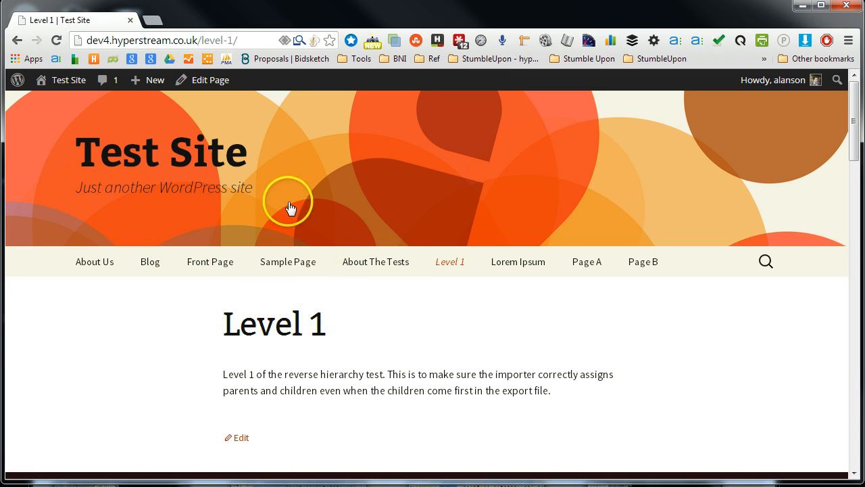
mouse_move(449, 262)
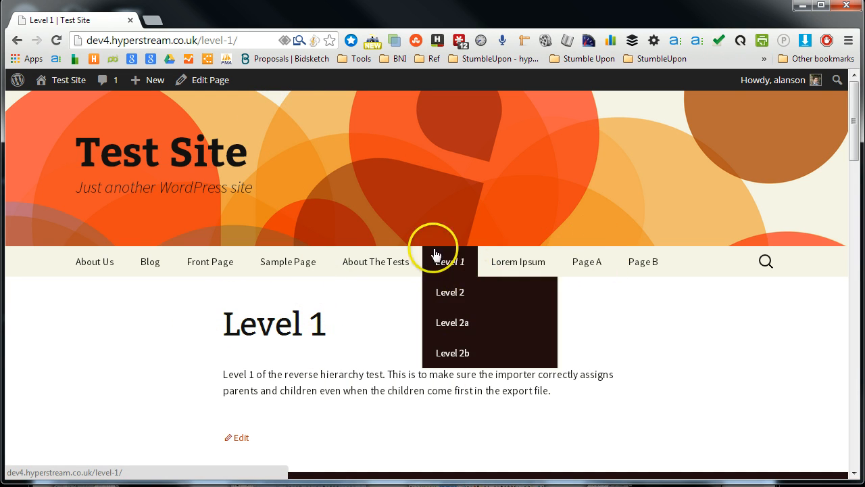
mouse_move(450, 292)
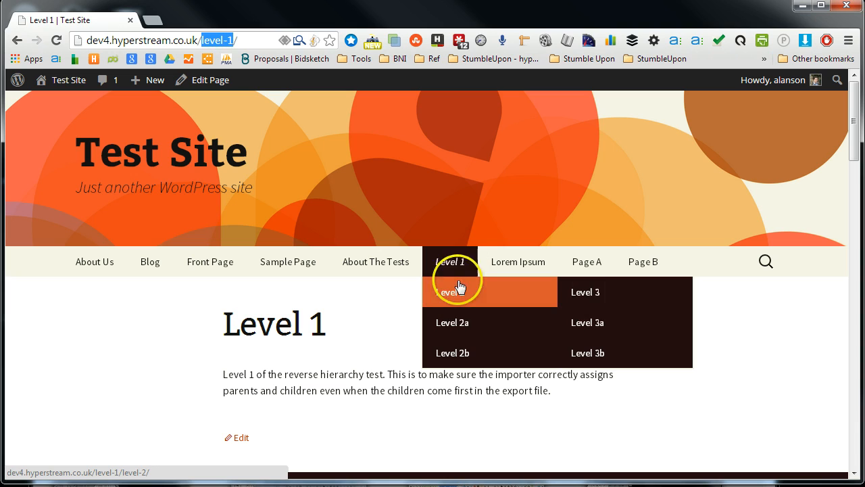
Open Level 2 from the Level 1 menu dropdown, then go back to wp-admin
left_click(448, 291)
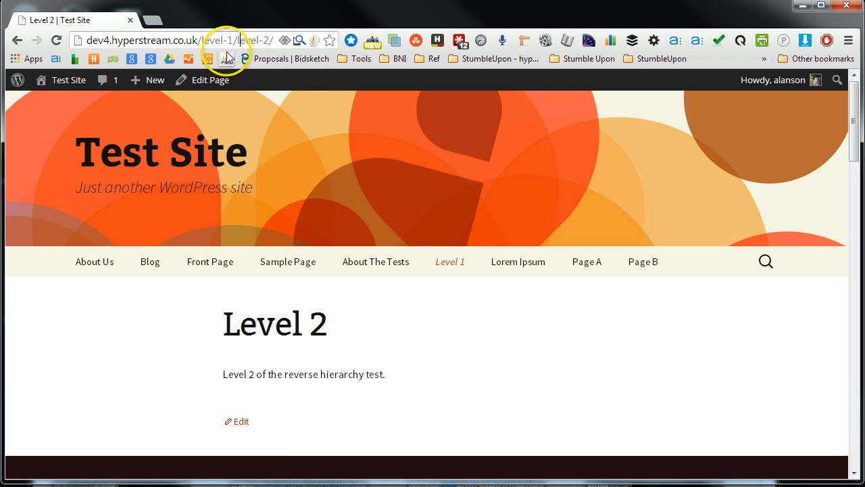
left_click(449, 262)
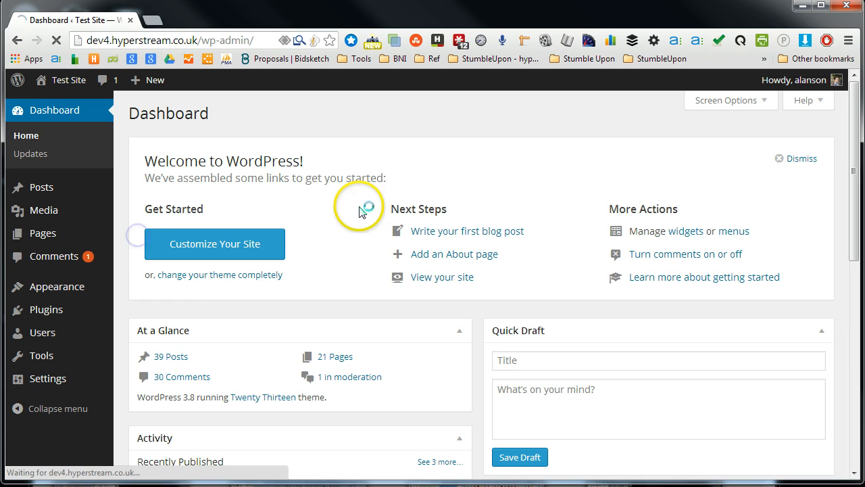
Open Pages > All Pages in the admin to reach About Us
left_click(43, 186)
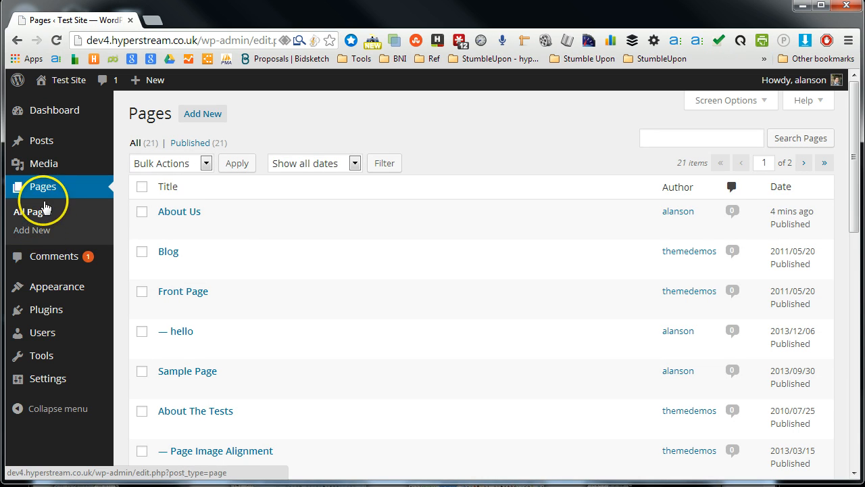
mouse_move(169, 226)
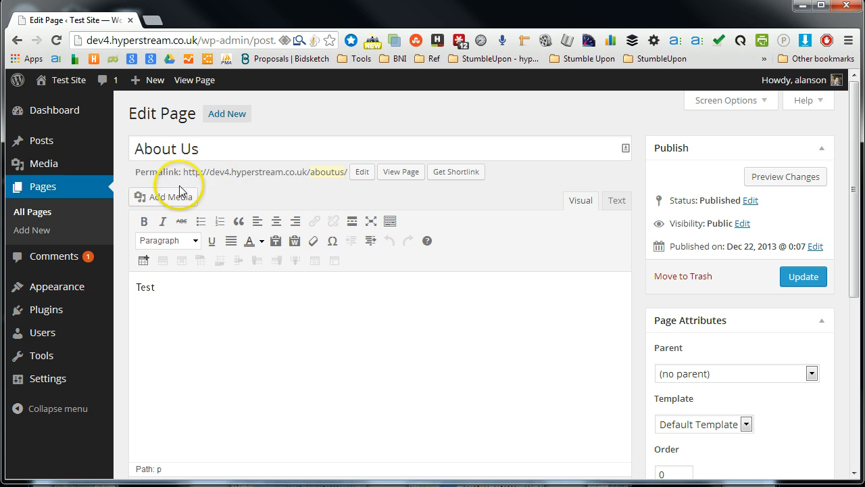
mouse_move(32, 230)
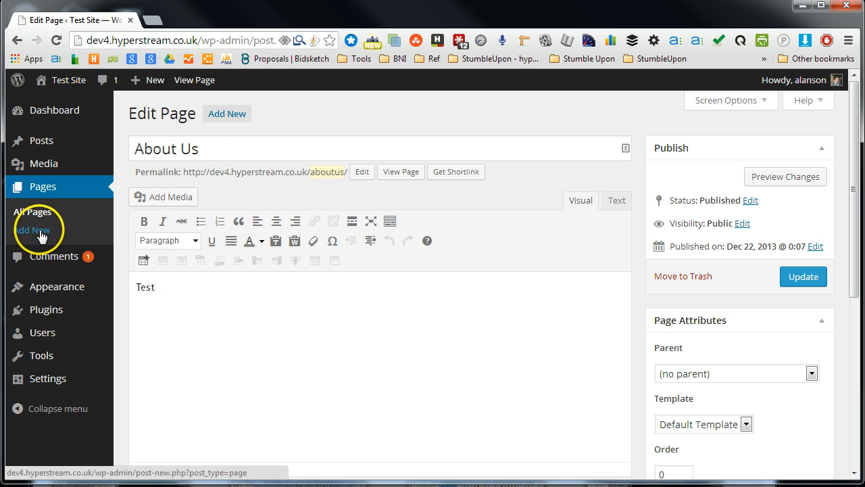
Add a new page titled 'Company Mission' with parent About Us and publish it
left_click(33, 230)
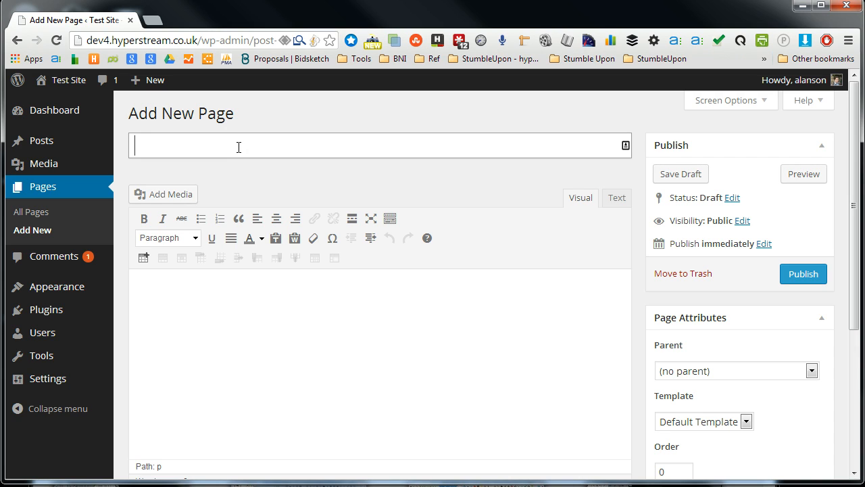
type("Company")
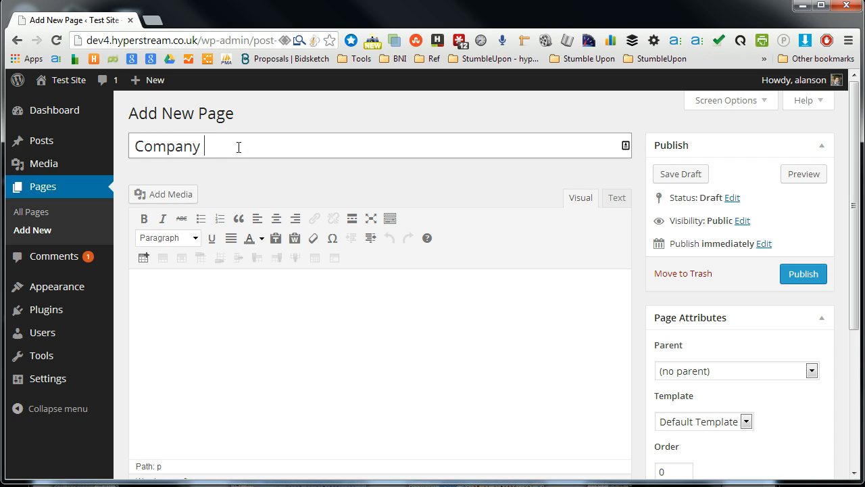
type("Miss")
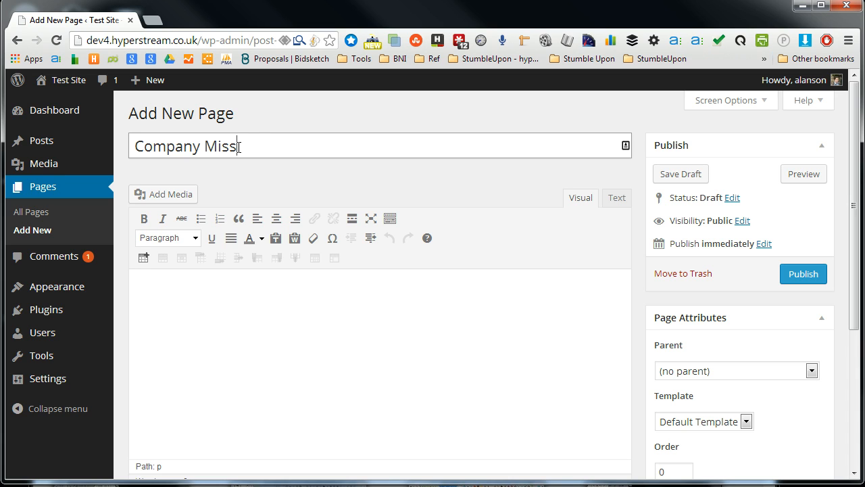
type("ion")
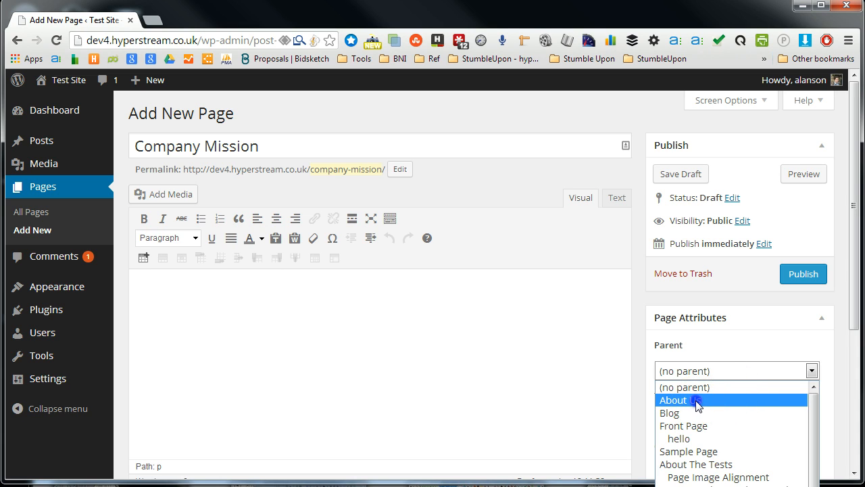
left_click(673, 399)
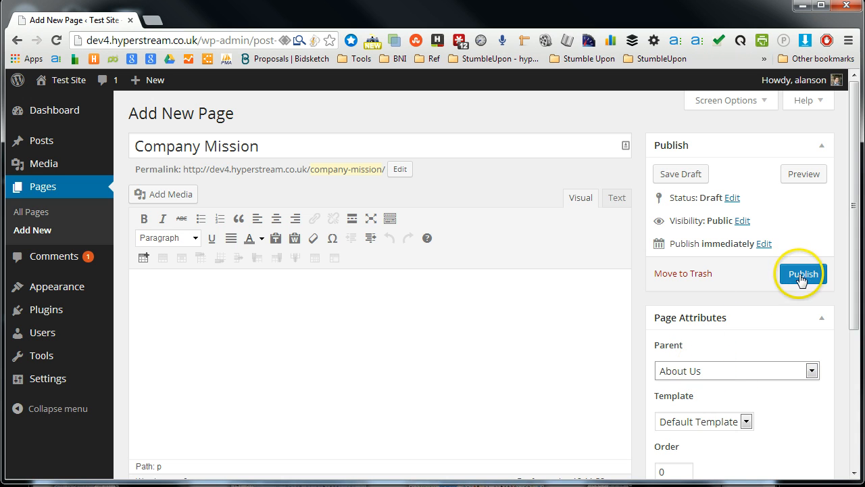
left_click(803, 274)
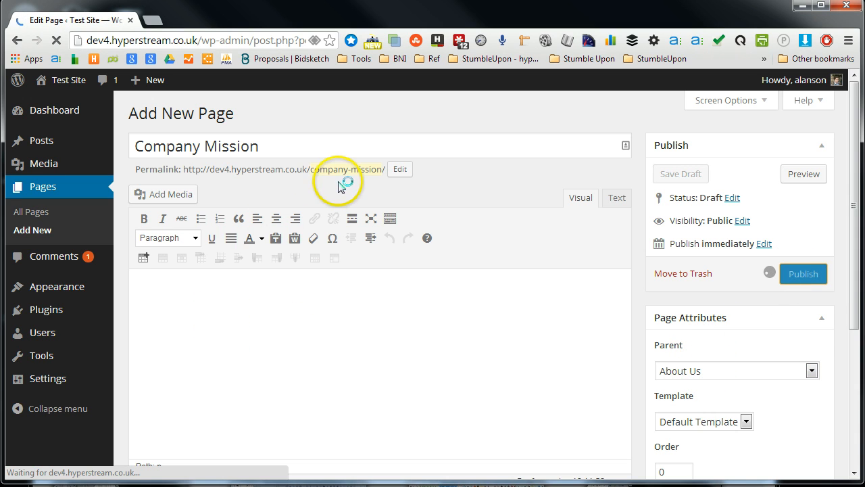
left_click(803, 273)
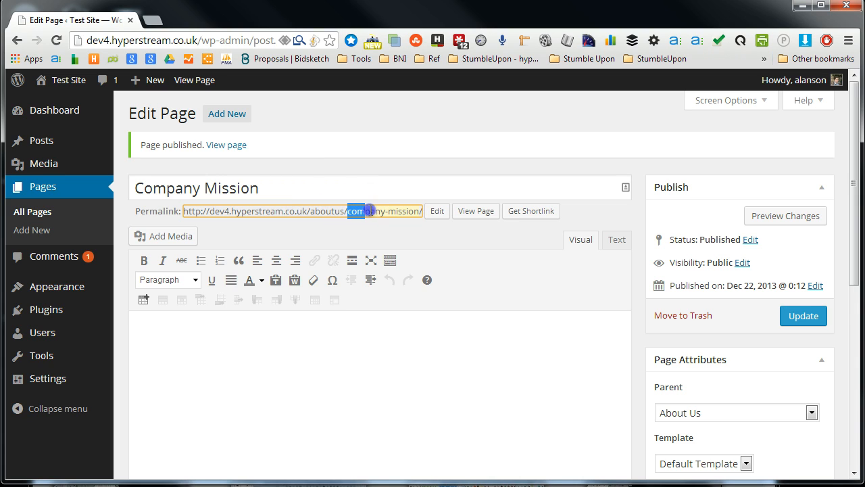
left_click(436, 211)
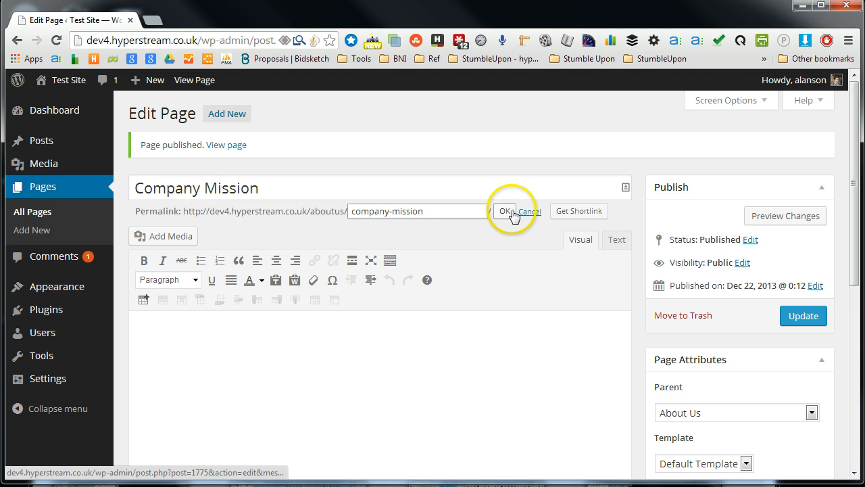
left_click(504, 211)
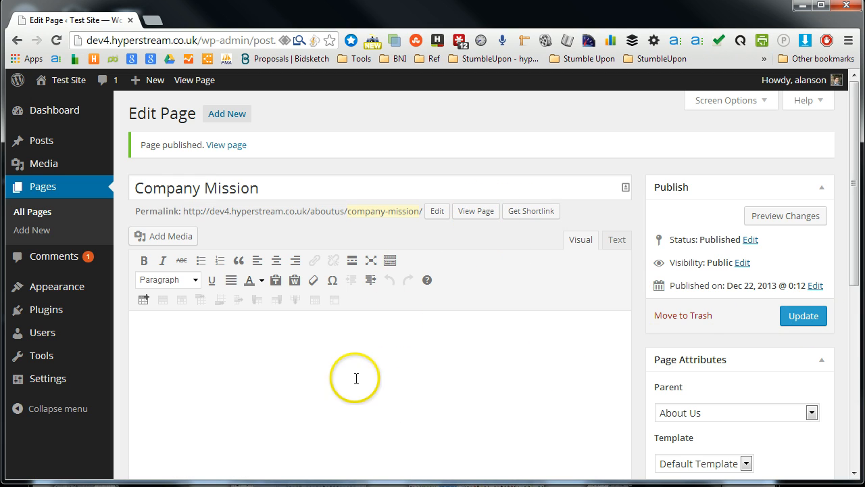
mouse_move(436, 377)
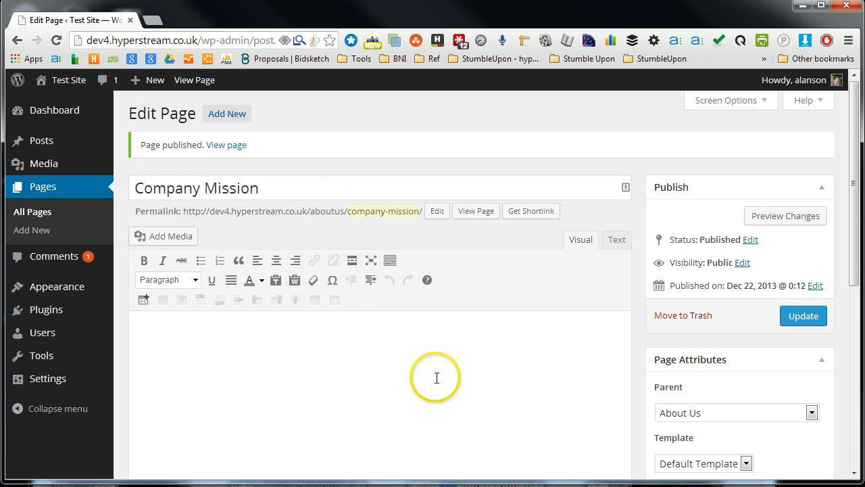
mouse_move(693, 402)
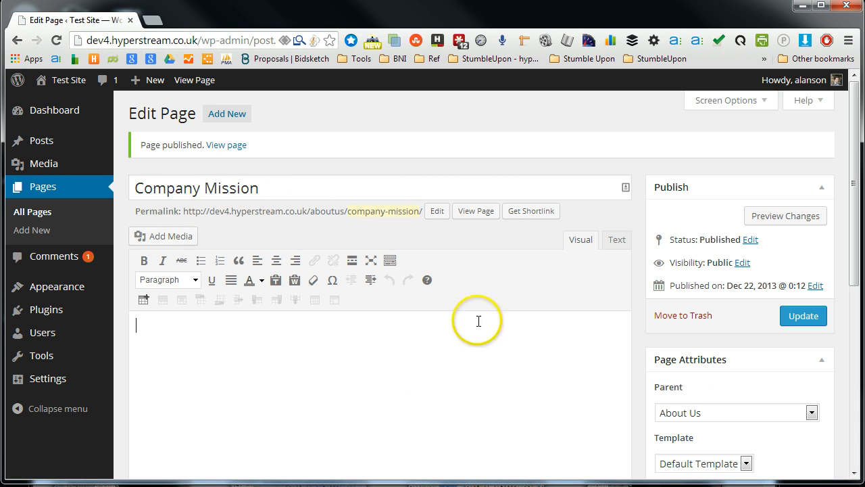
mouse_move(571, 310)
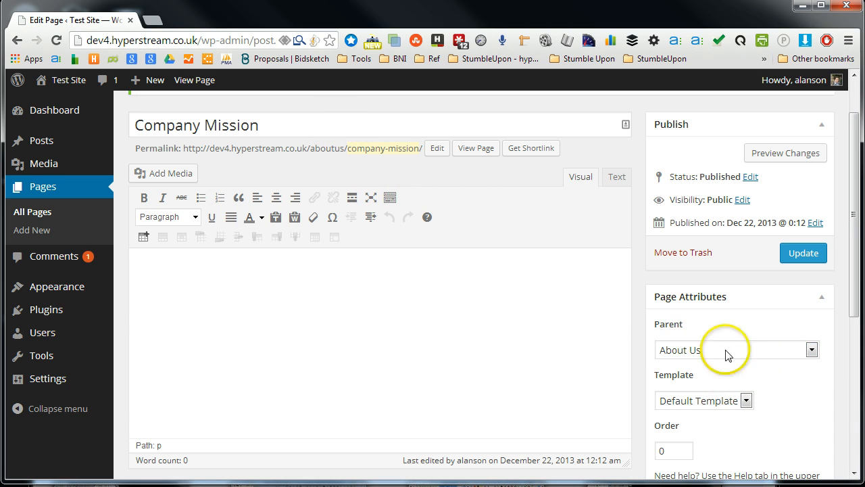
Set Company Mission's parent to (no parent) and update the page
left_click(737, 349)
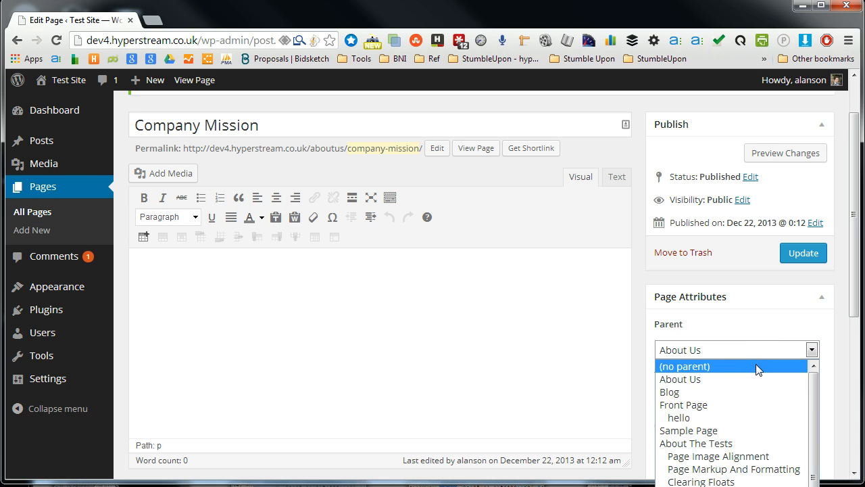
left_click(684, 366)
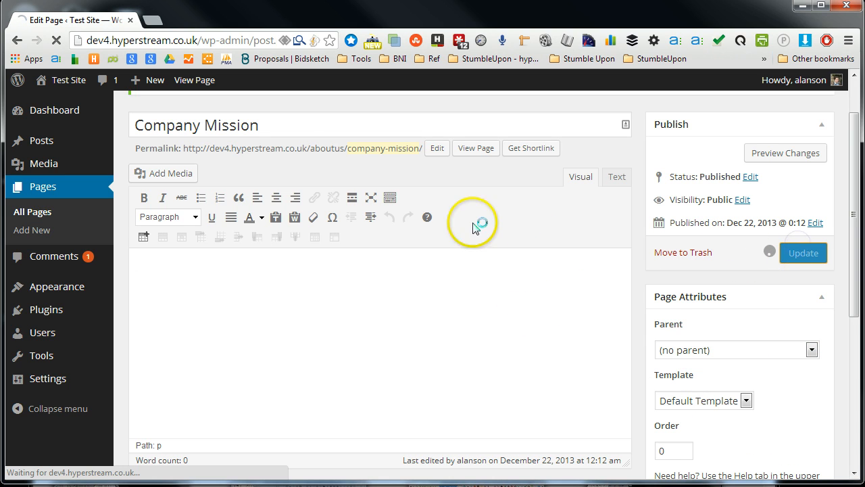
left_click(803, 252)
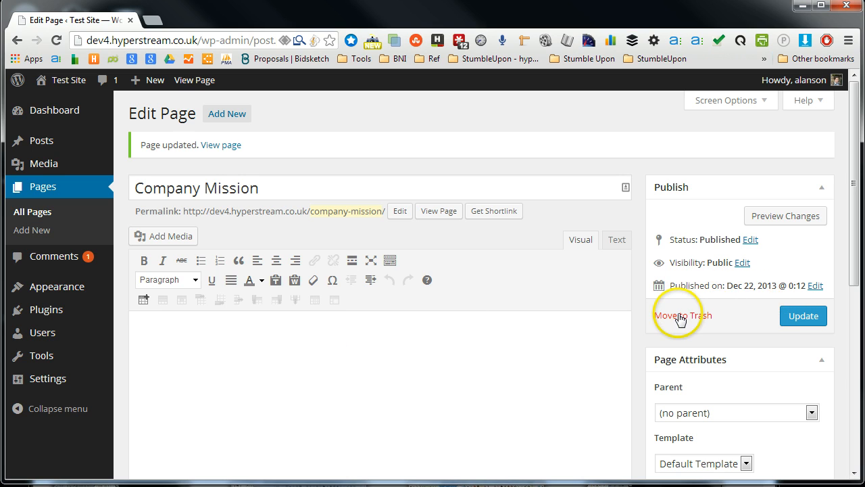
mouse_move(740, 336)
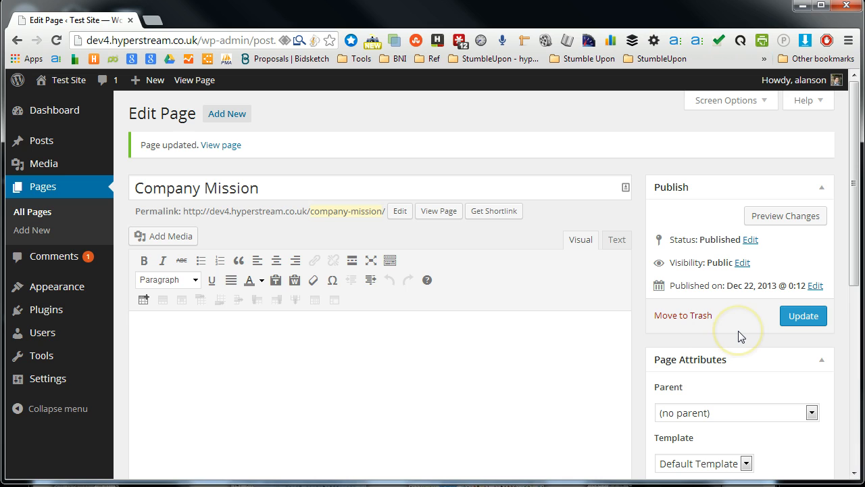
mouse_move(673, 389)
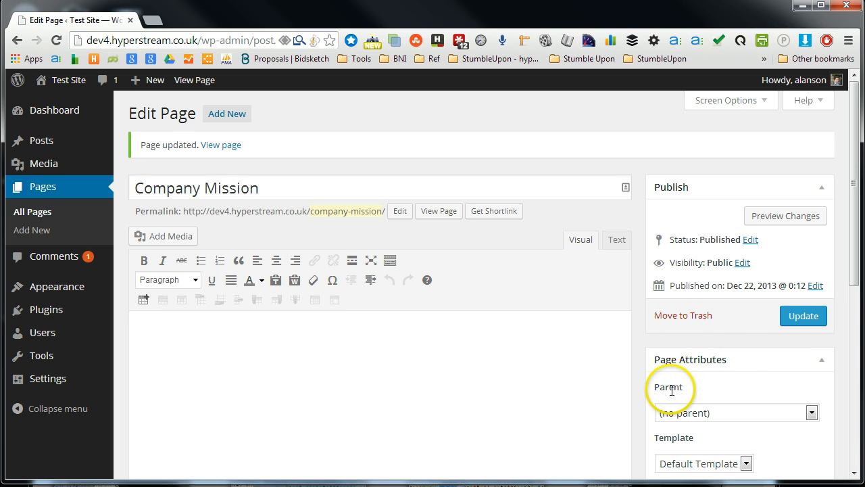